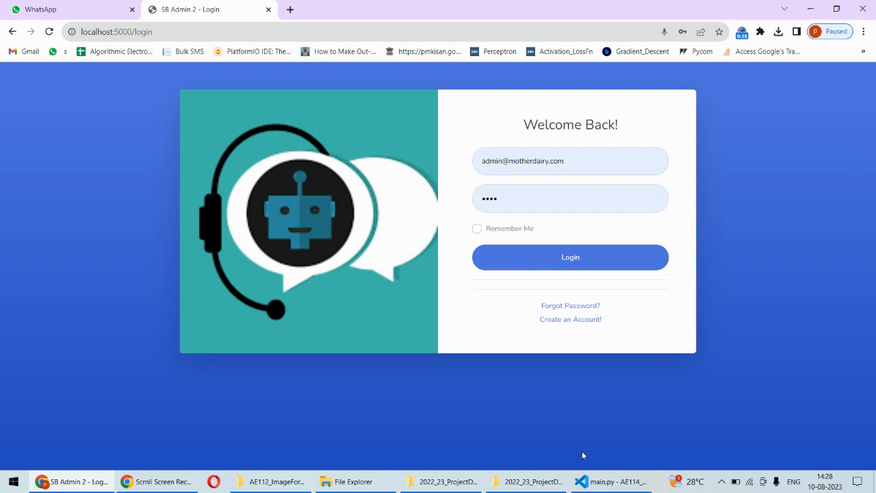
# Visit the account registration and password recovery pages, then return to the login page.
pyautogui.click(610, 481)
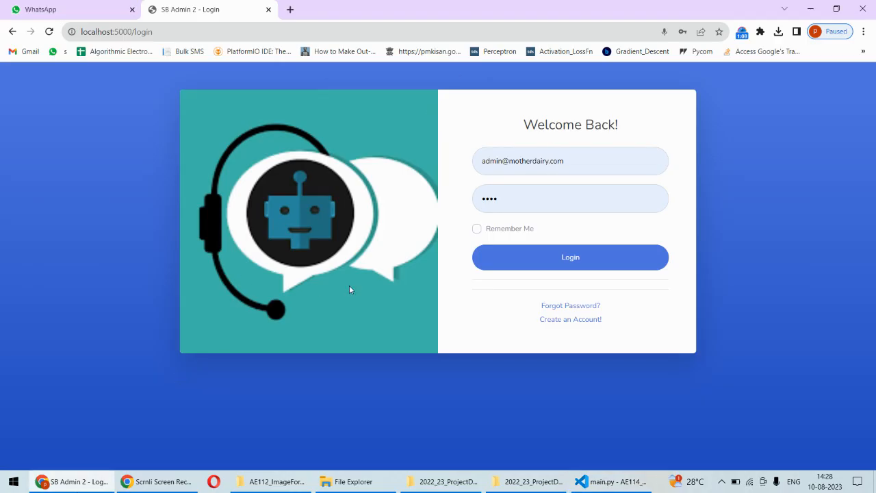
pyautogui.moveTo(591, 193)
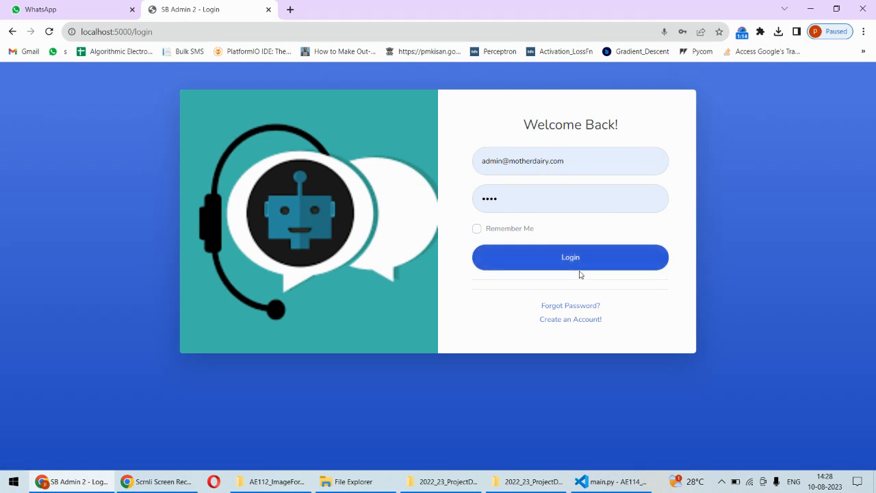
pyautogui.click(570, 319)
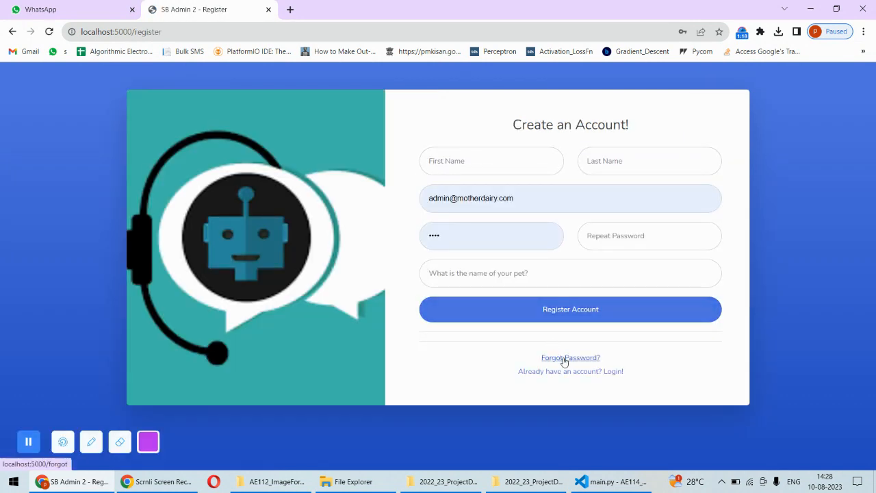
pyautogui.click(570, 358)
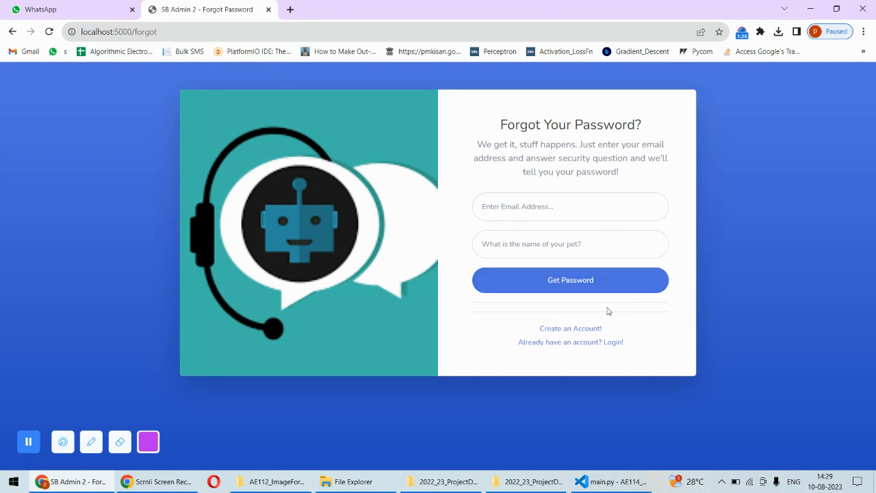
pyautogui.click(570, 342)
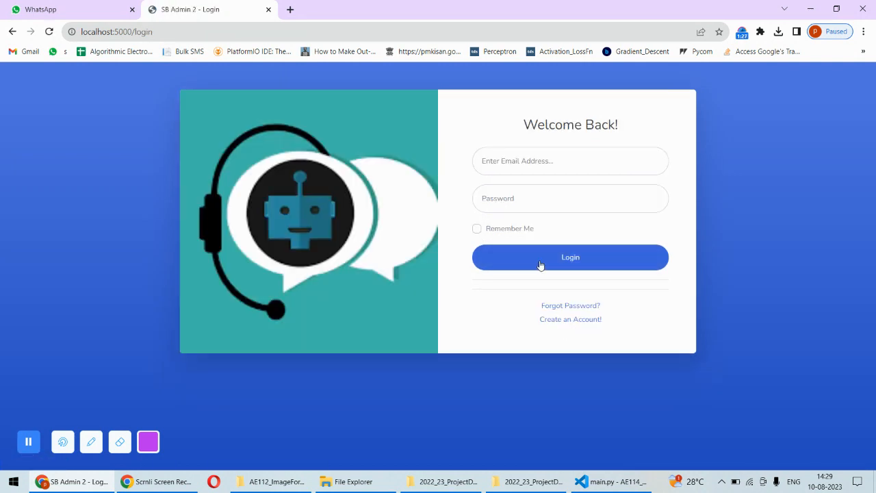
# Sign in as admin and scroll through the Project Overview, Problem Statement and Proposed Solution.
pyautogui.click(570, 257)
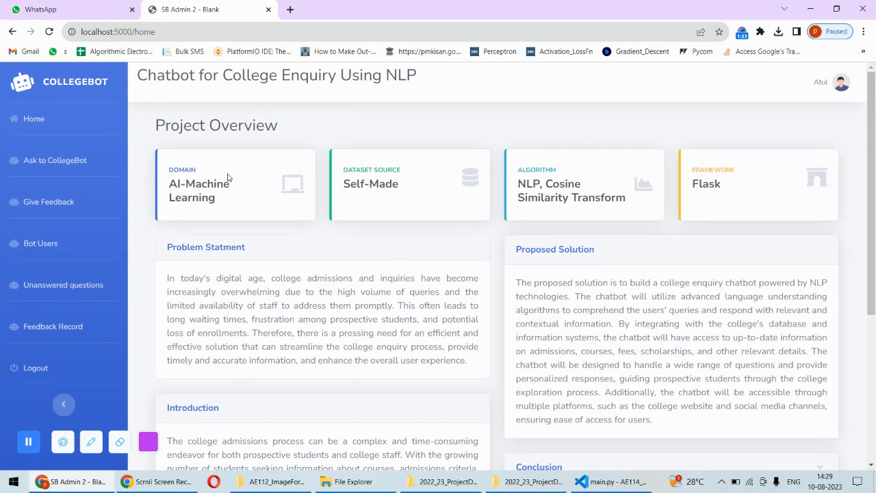
pyautogui.moveTo(403, 150)
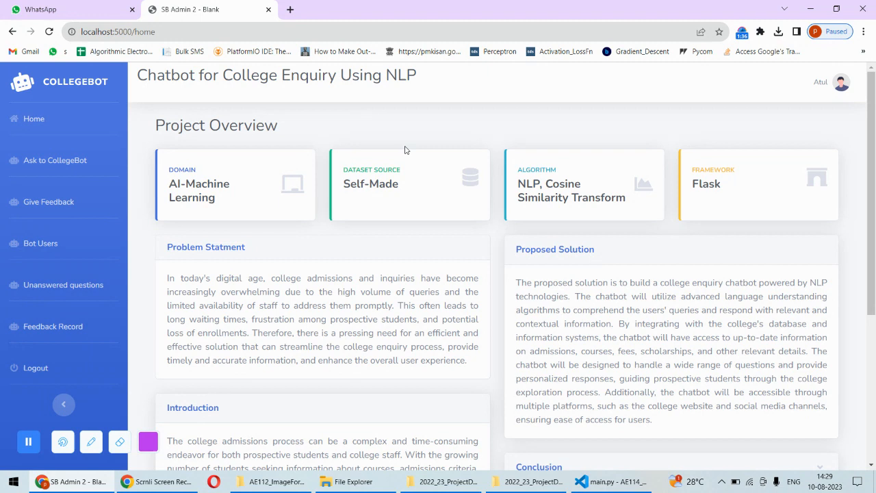
pyautogui.moveTo(613, 176)
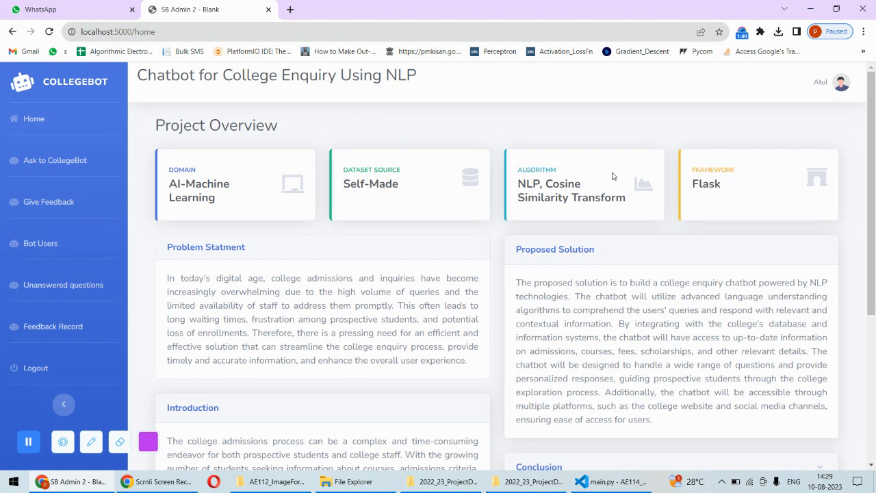
pyautogui.moveTo(399, 197)
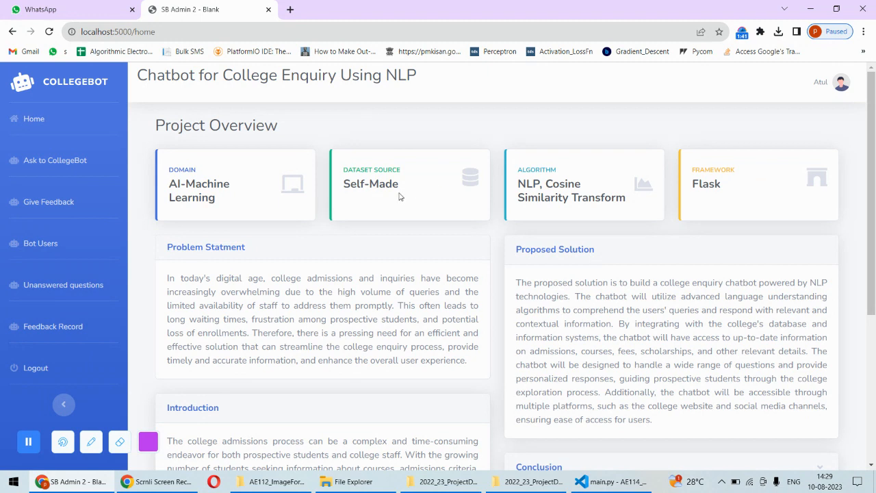
pyautogui.moveTo(394, 201)
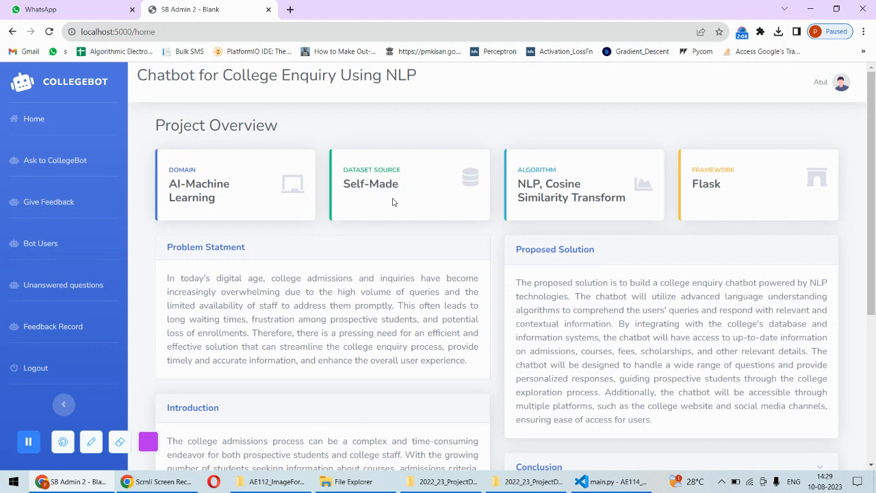
pyautogui.scroll(-3)
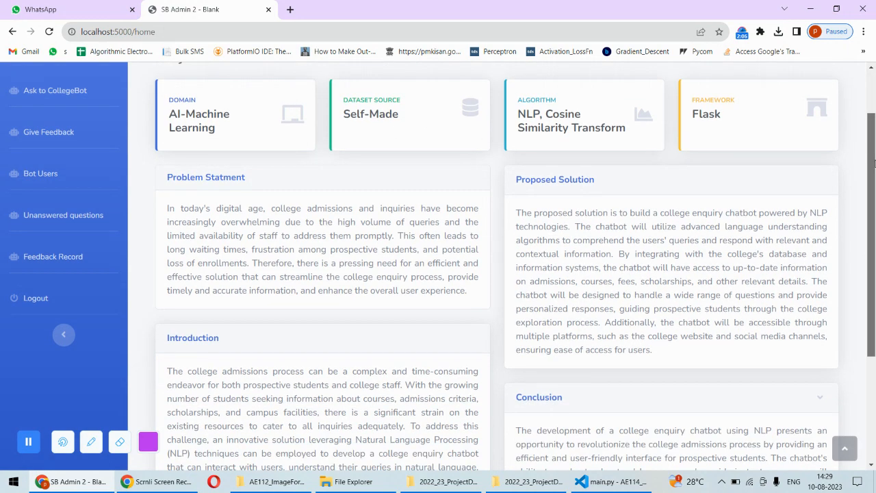
pyautogui.scroll(-3)
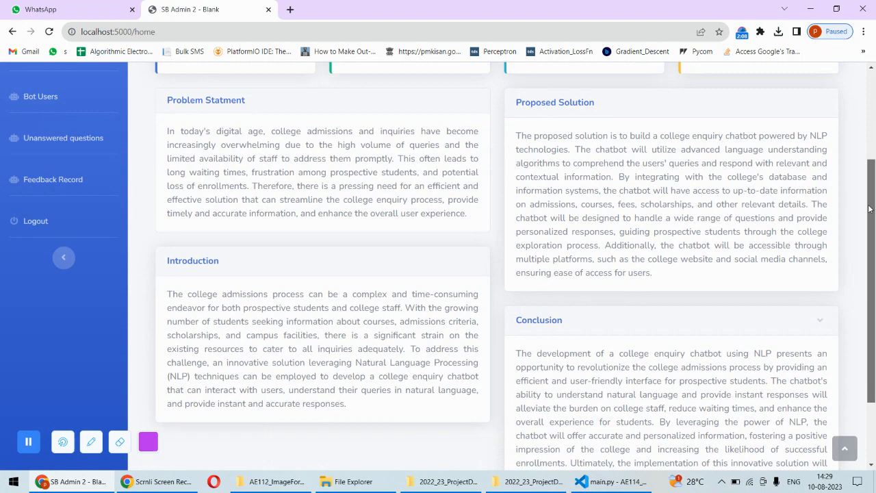
pyautogui.scroll(-3)
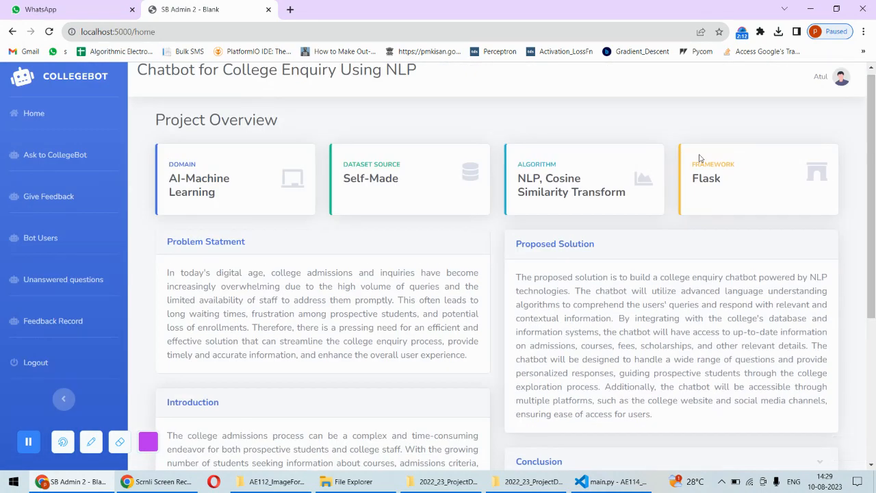
pyautogui.moveTo(55, 154)
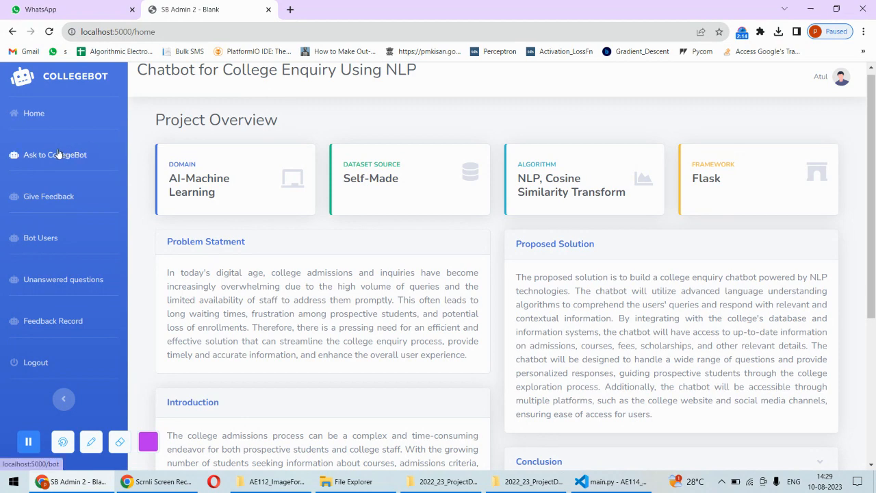
# Open Ask to CollegeBot, enter the number 11223344 and submit the form to start chatting.
pyautogui.click(54, 154)
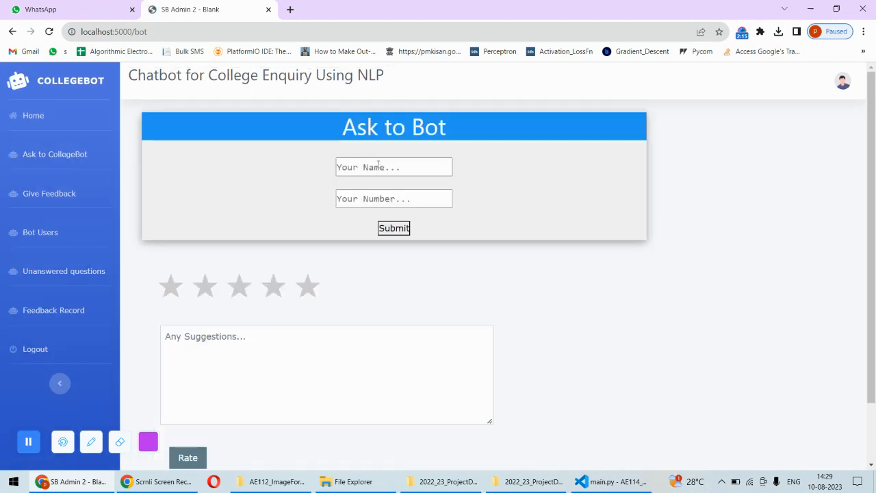
pyautogui.write('11223344')
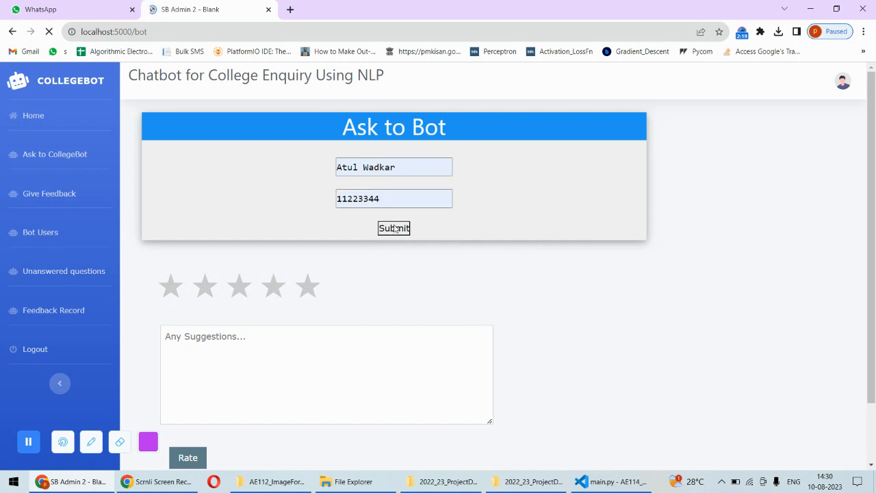
pyautogui.click(393, 228)
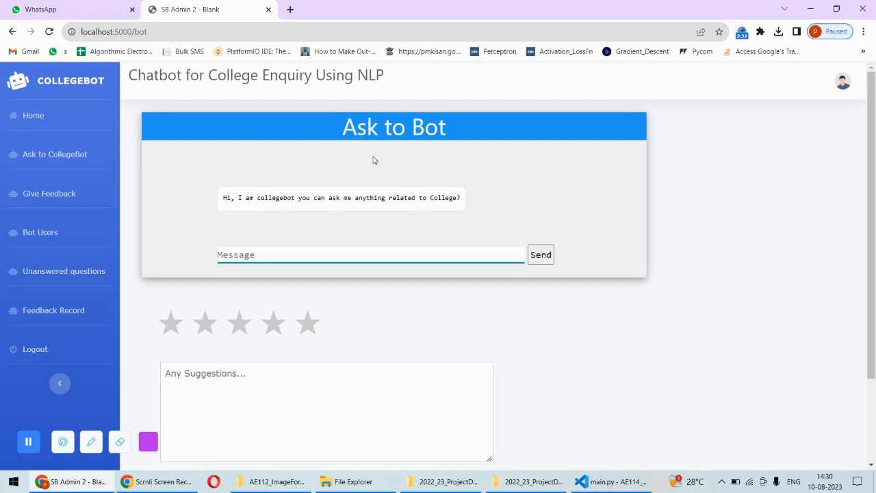
# Ask the bot 'who is the principal of college'.
pyautogui.click(370, 255)
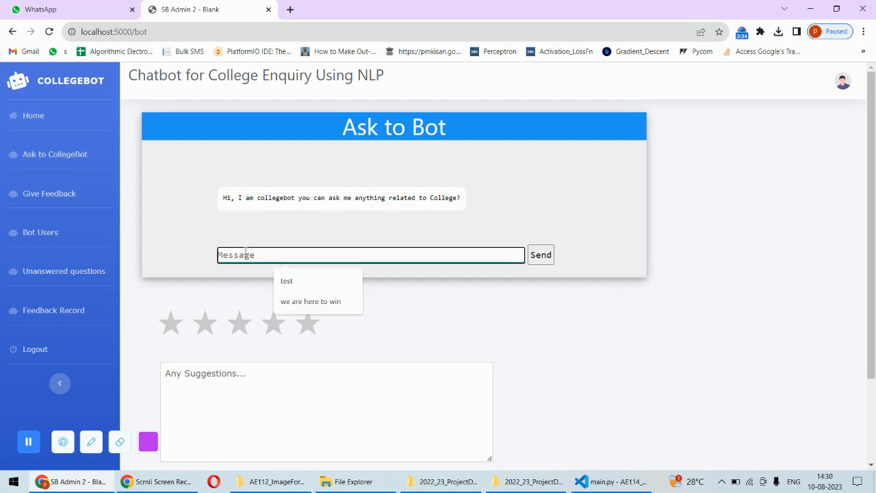
pyautogui.write('w')
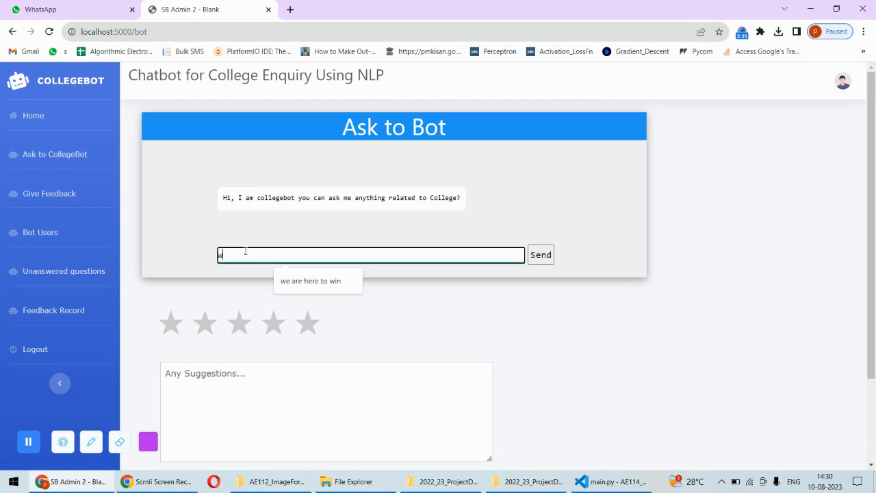
pyautogui.write('ho is the pri')
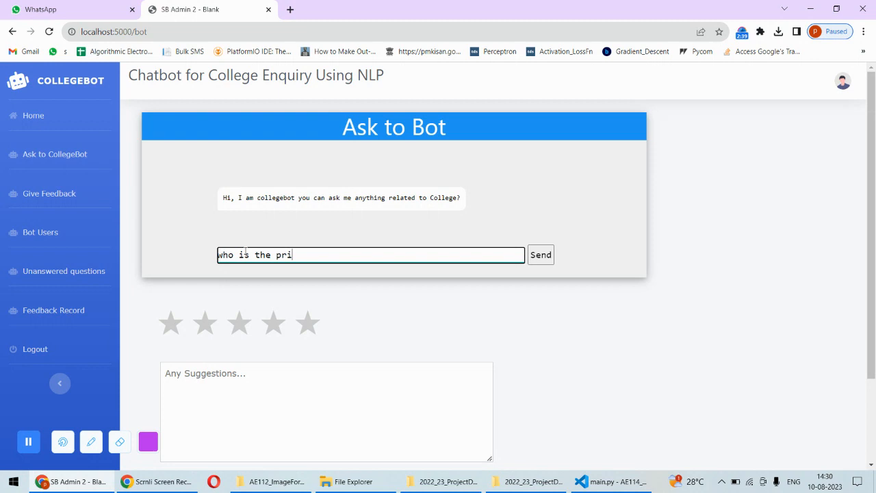
pyautogui.write('ncipal')
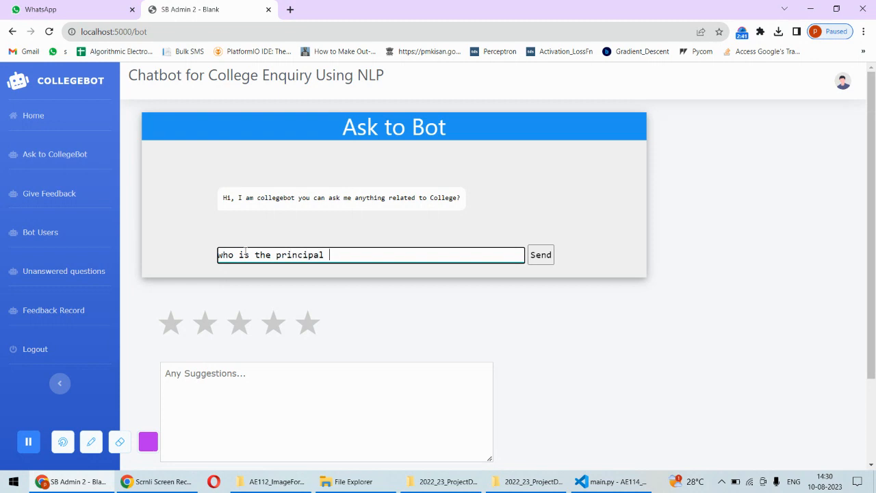
pyautogui.write('of collge')
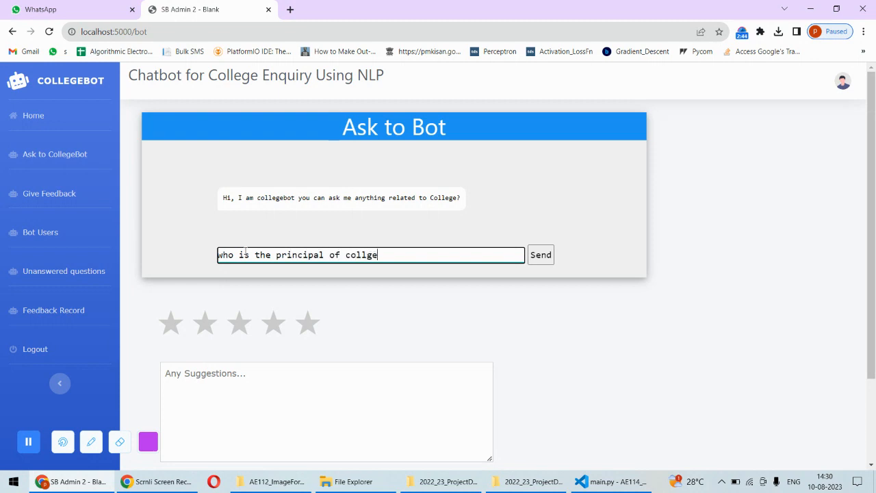
pyautogui.click(540, 255)
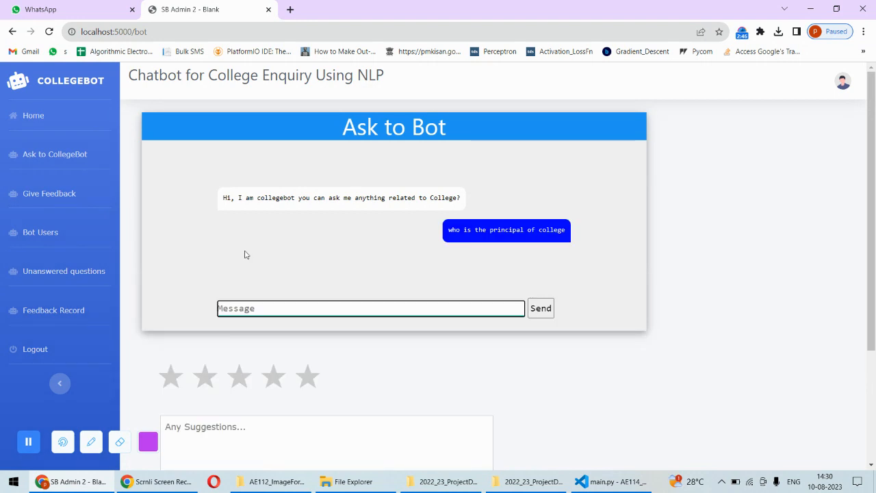
pyautogui.click(540, 308)
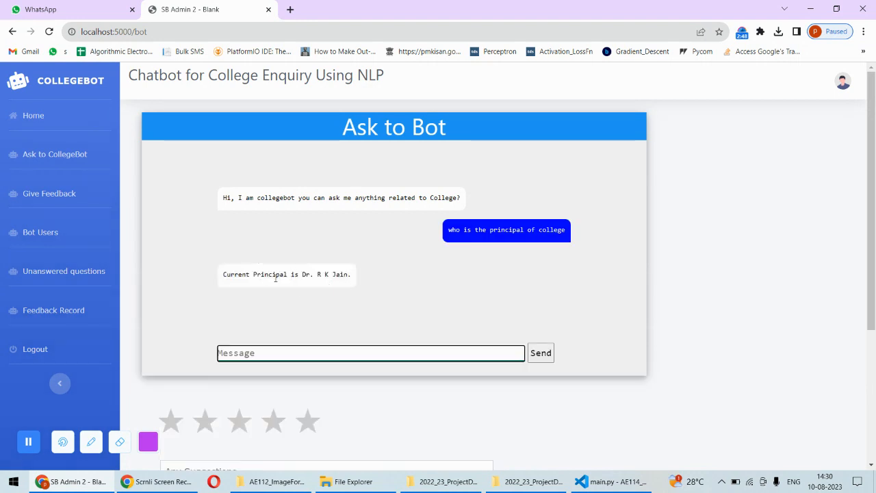
# Ask the bot 'let me know about the admission process'.
pyautogui.click(371, 353)
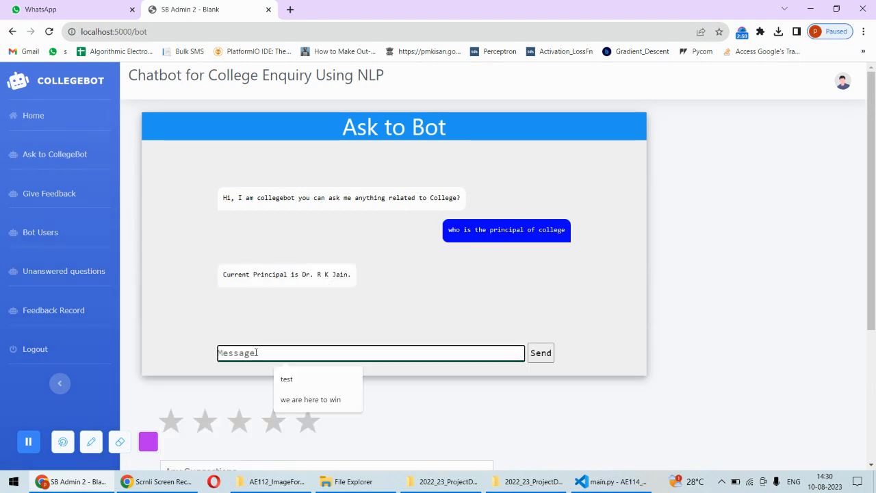
pyautogui.write('let')
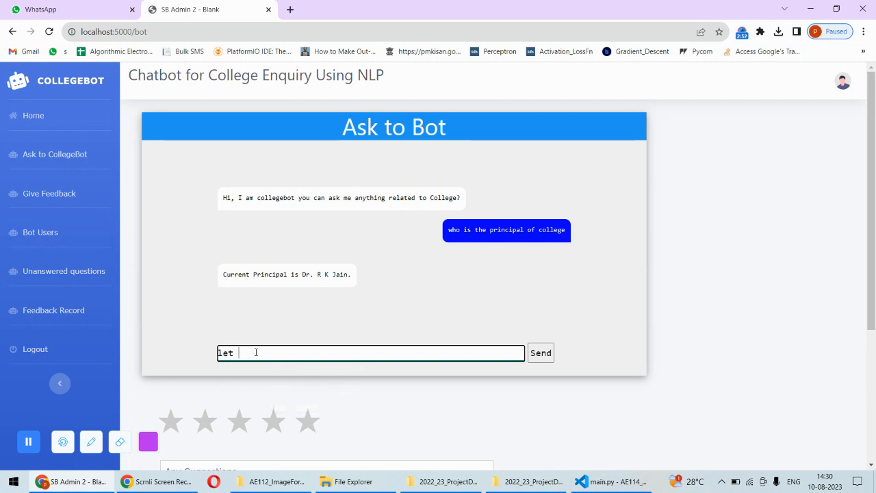
pyautogui.write('me kno')
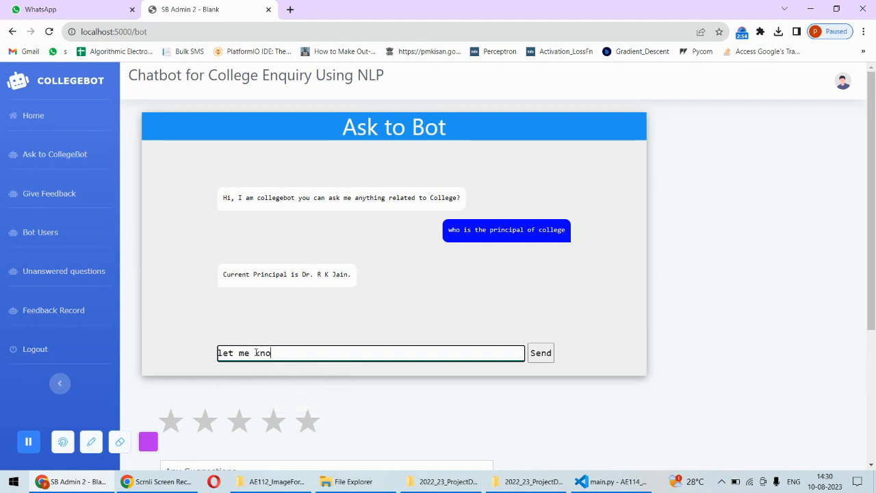
pyautogui.write('w about the admission')
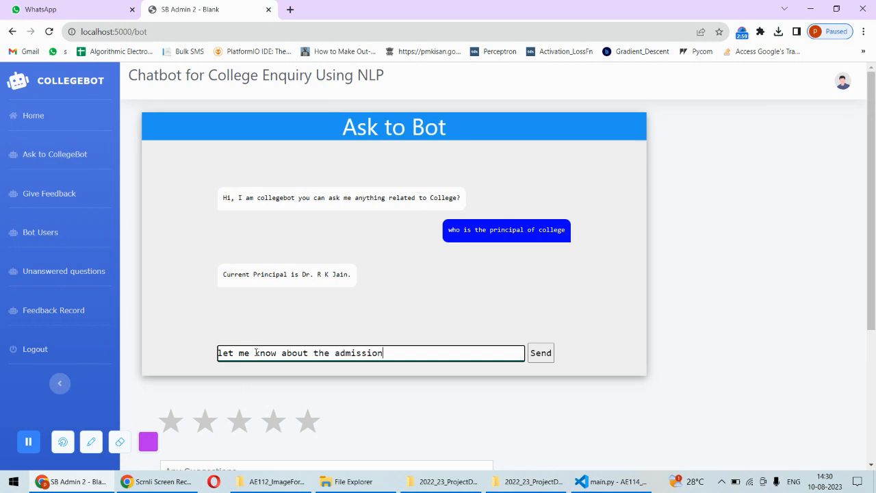
pyautogui.click(540, 353)
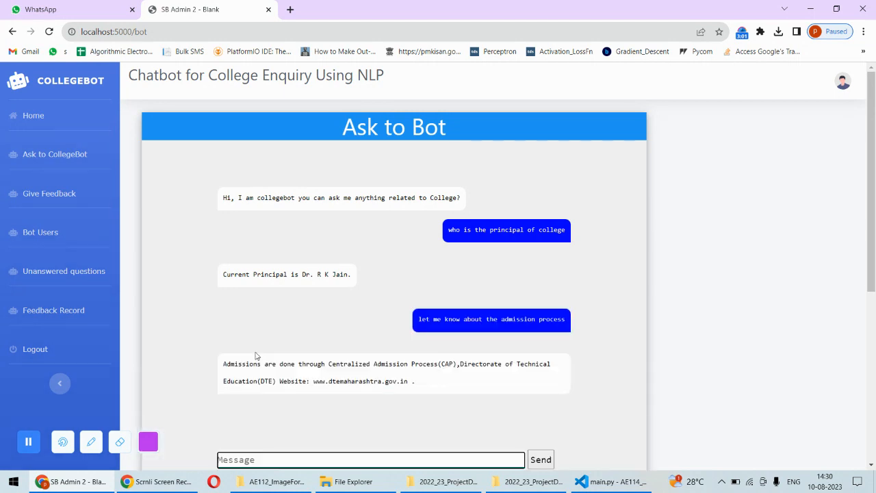
pyautogui.moveTo(761, 280)
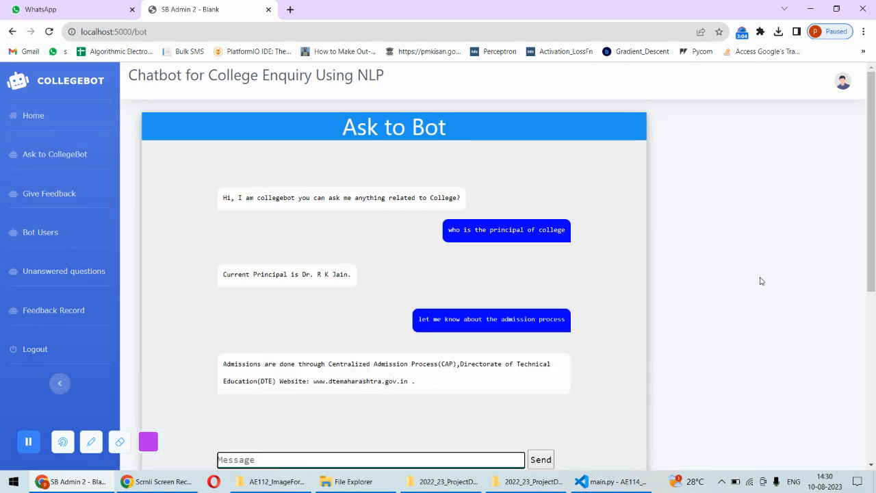
# Send 'thank you' to the bot.
pyautogui.scroll(-3)
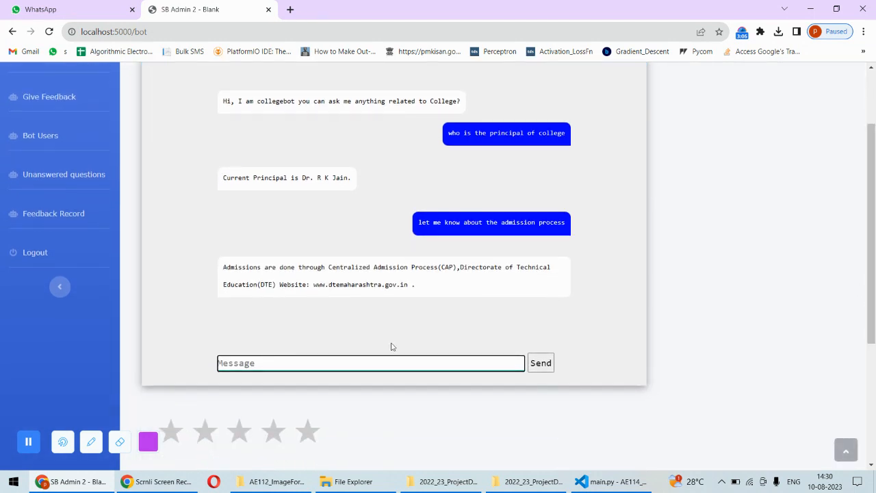
pyautogui.click(370, 362)
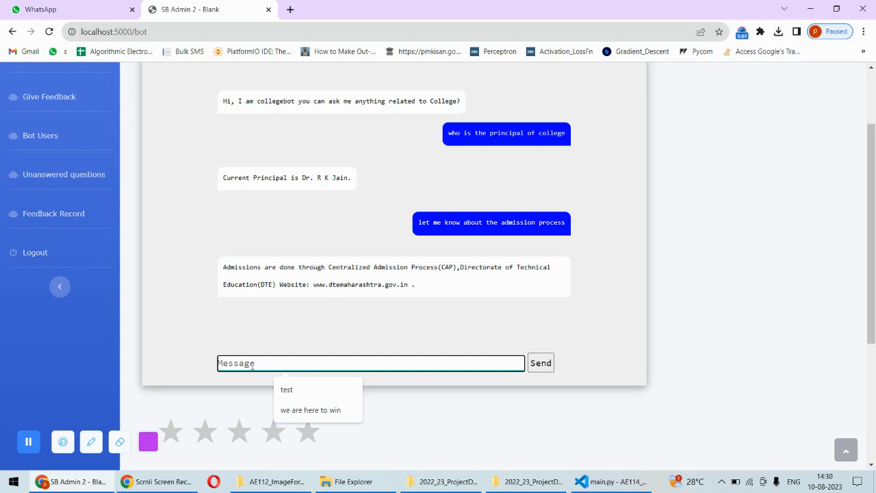
pyautogui.write('thank you')
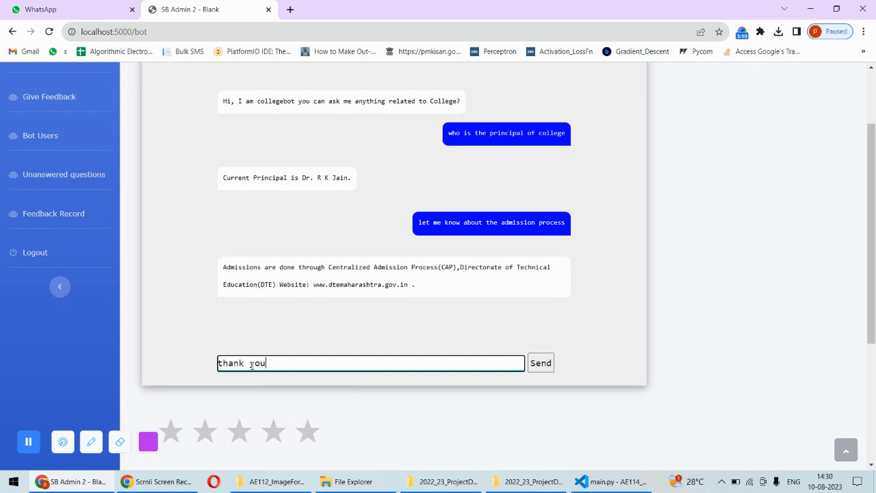
pyautogui.click(540, 363)
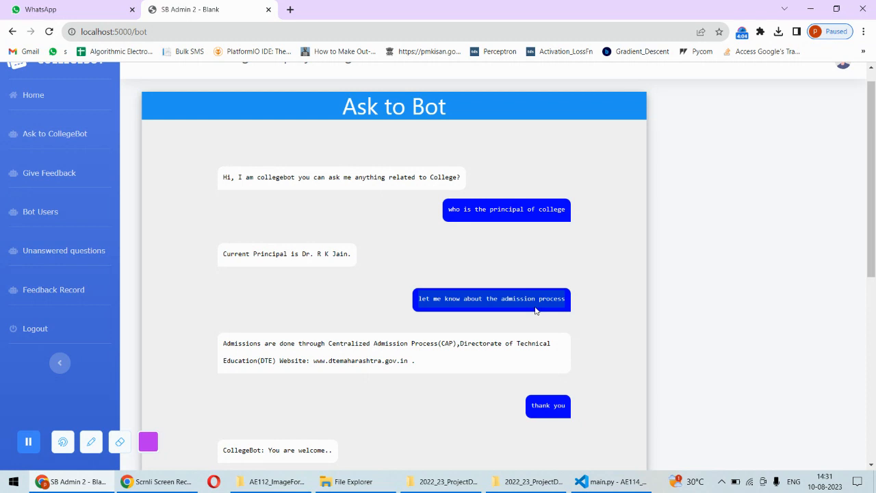
pyautogui.moveTo(588, 313)
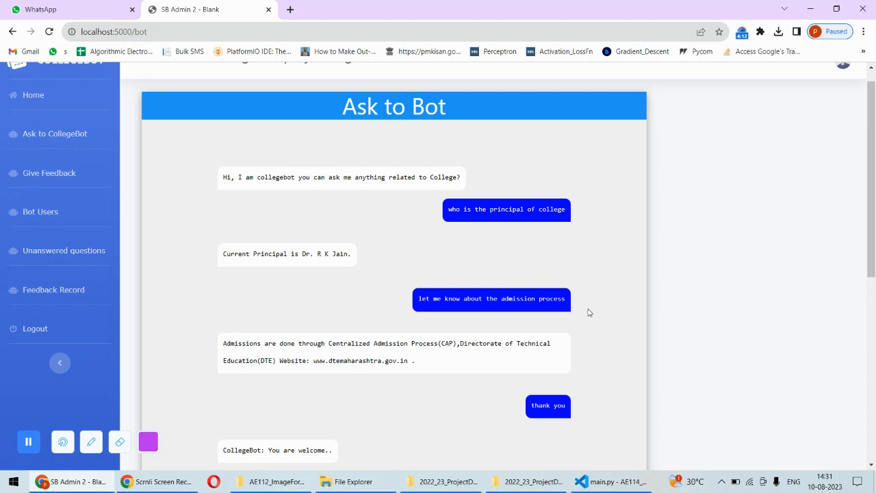
pyautogui.moveTo(422, 399)
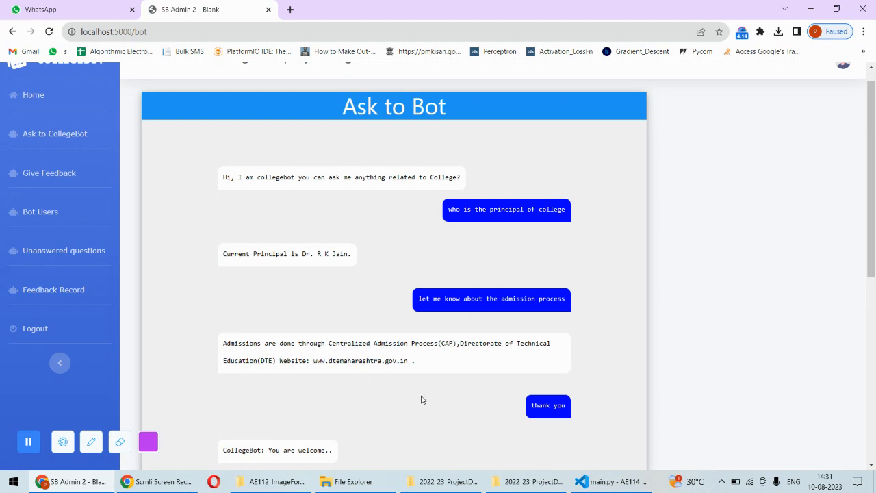
pyautogui.moveTo(41, 211)
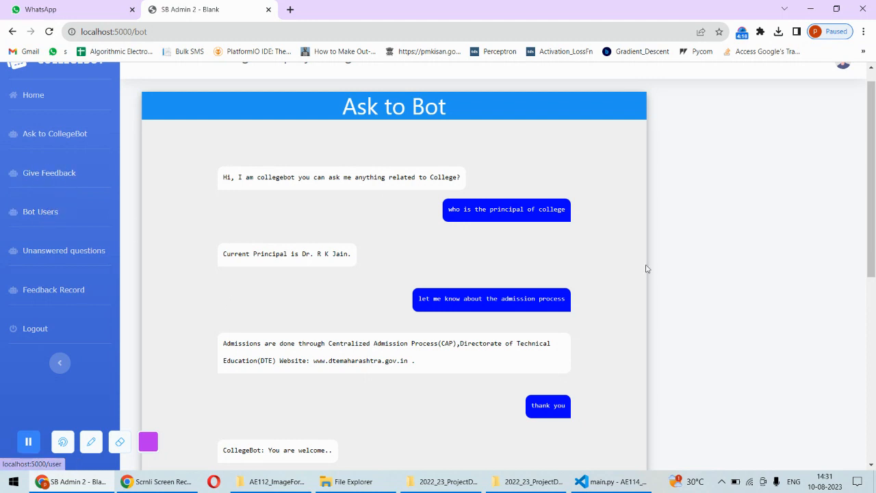
# Rate the bot five stars with the suggestion 'satisfactory ans'.
pyautogui.scroll(-3)
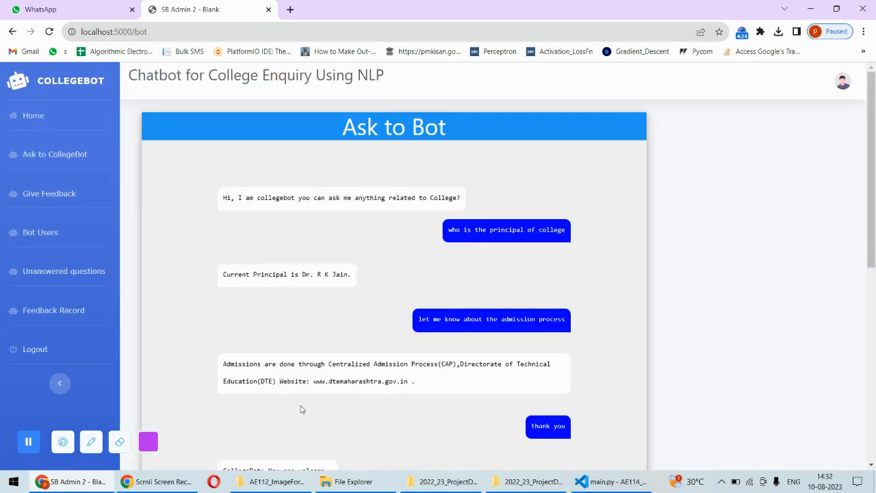
pyautogui.scroll(-3)
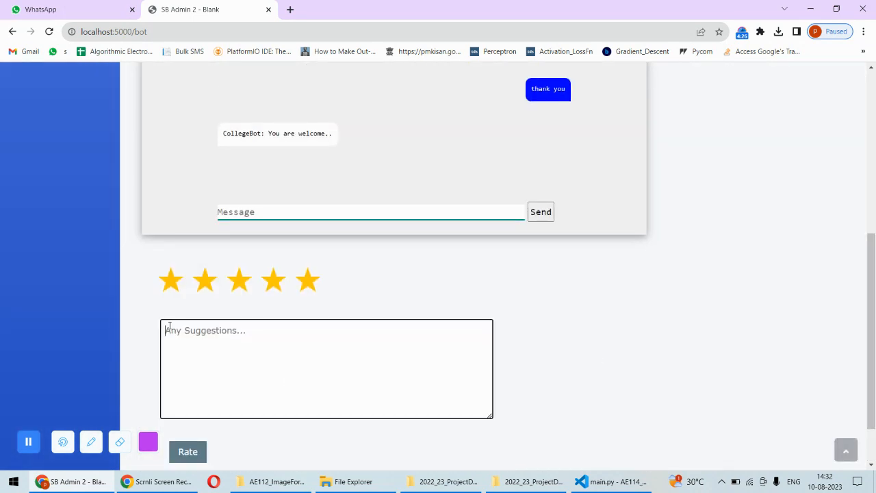
pyautogui.write('sa')
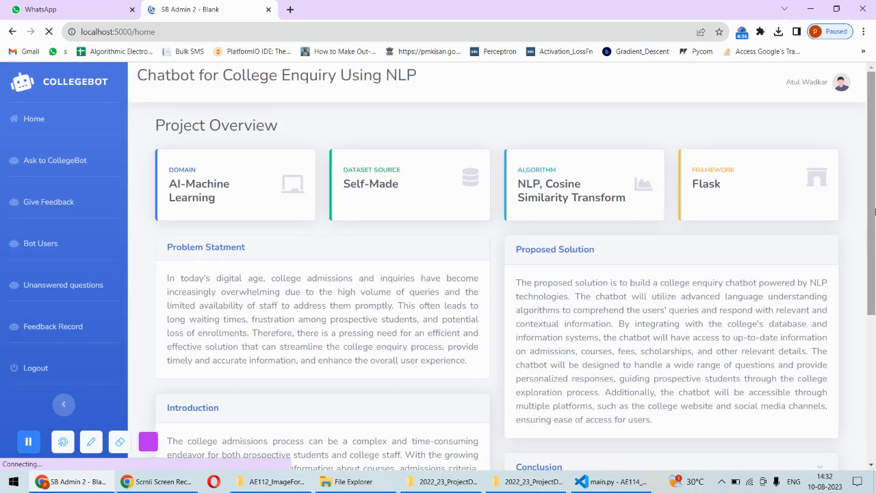
pyautogui.scroll(-3)
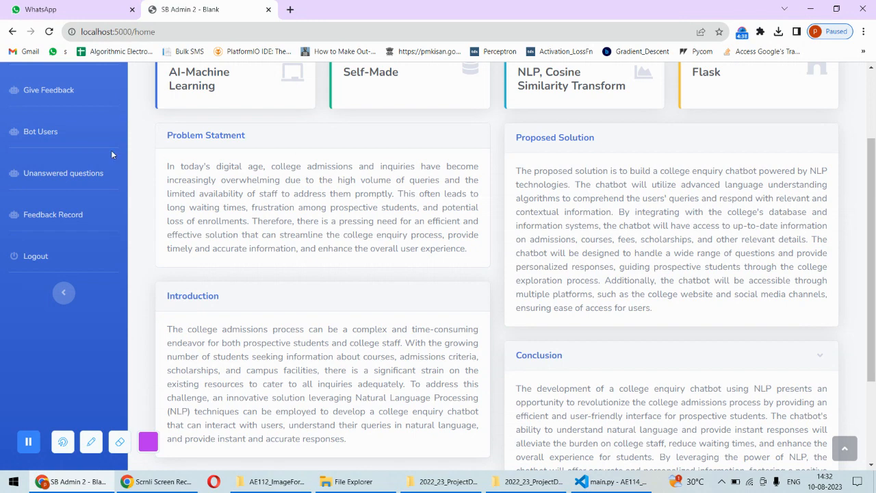
# Open Bot Users to list the four chatbot users with dates, names and contacts.
pyautogui.click(41, 131)
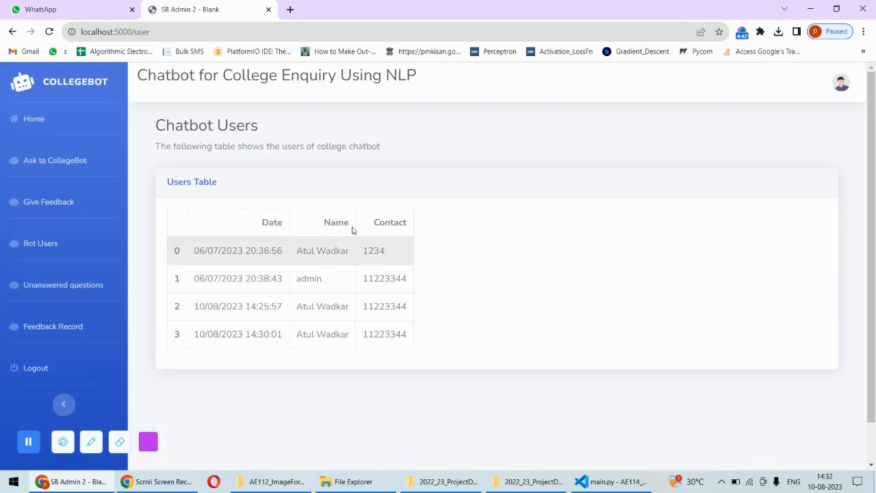
pyautogui.moveTo(388, 301)
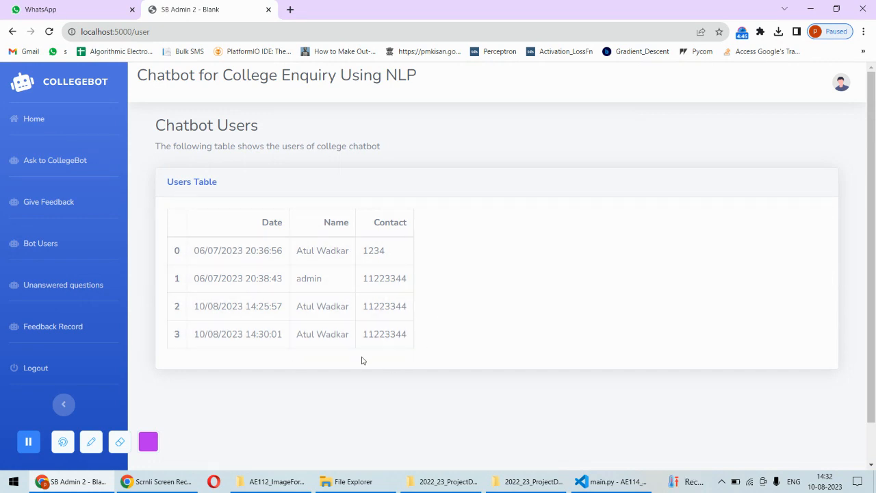
pyautogui.moveTo(201, 265)
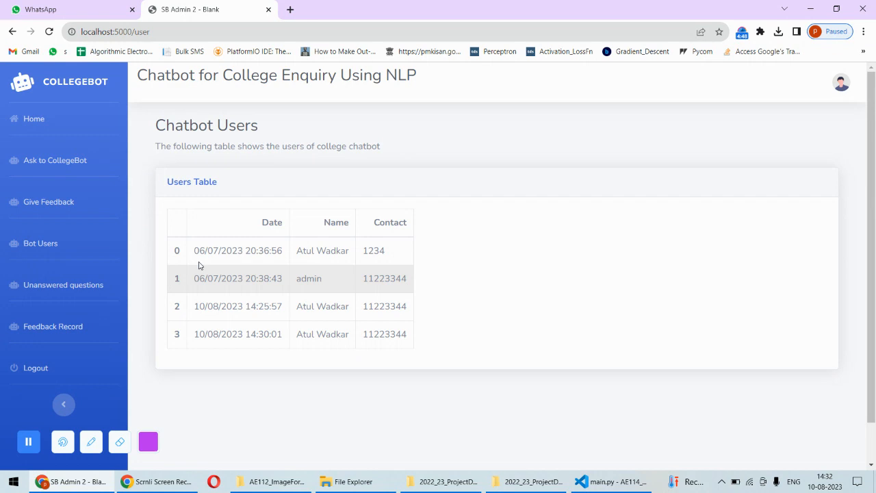
# Open Unanswered questions and scroll through queries like gymkhna, comptr and strength.
pyautogui.click(63, 285)
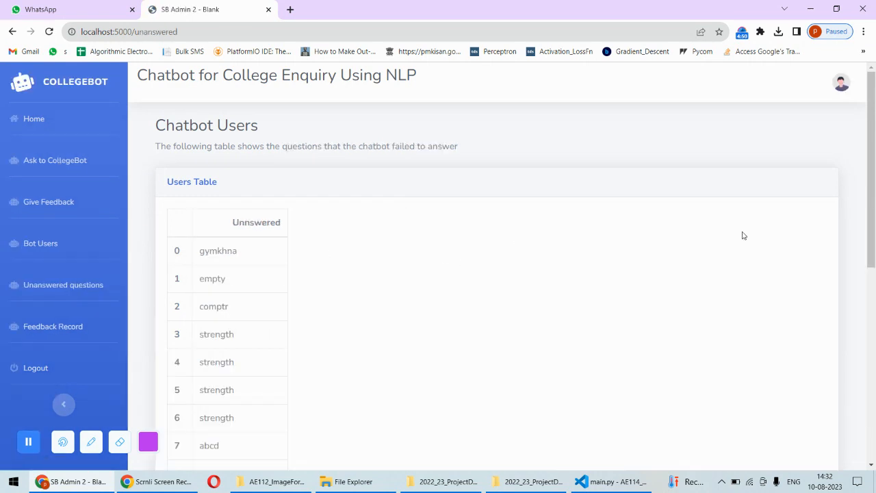
pyautogui.scroll(-3)
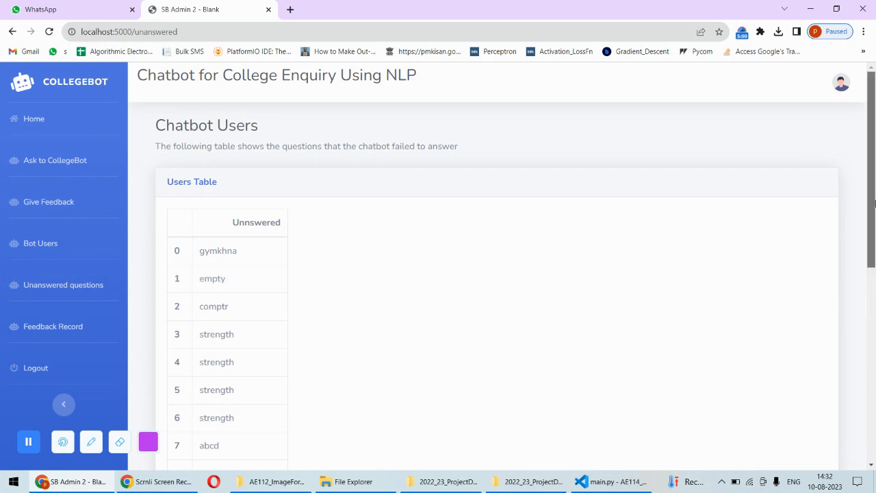
pyautogui.scroll(-3)
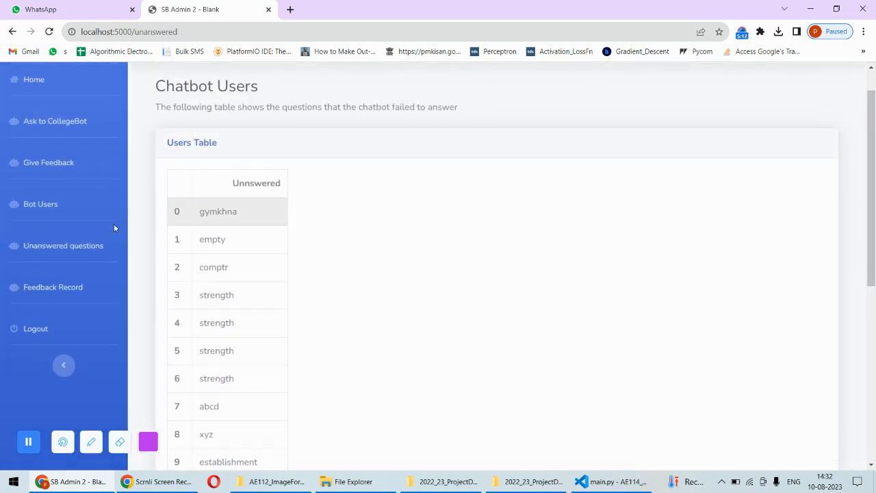
# Open Feedback Record and scroll to the latest five-star 'satisfactory ans' entry and back.
pyautogui.click(52, 286)
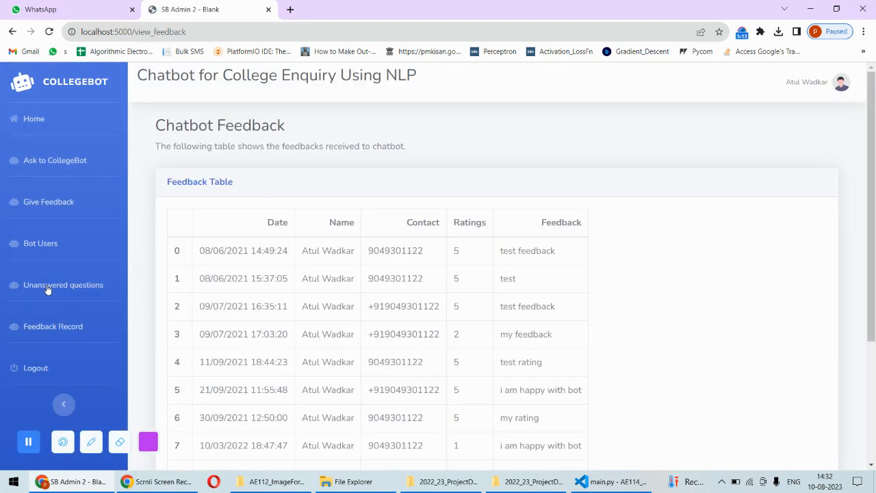
pyautogui.scroll(-3)
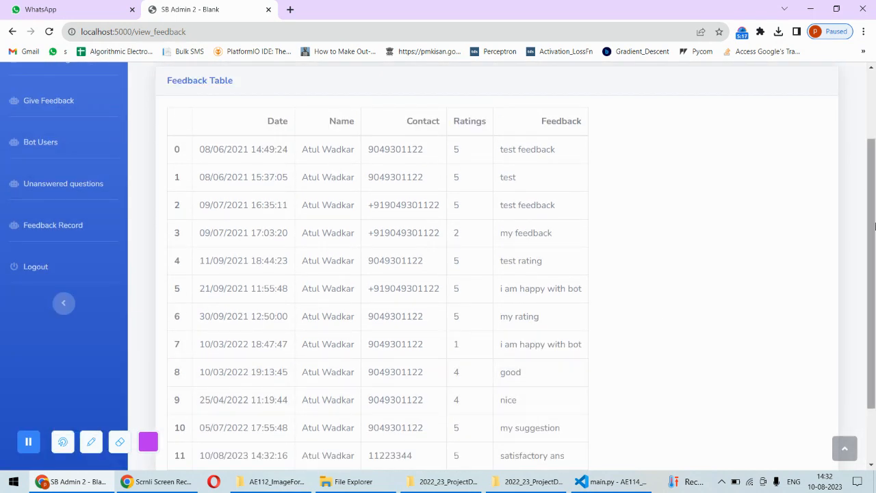
pyautogui.scroll(-3)
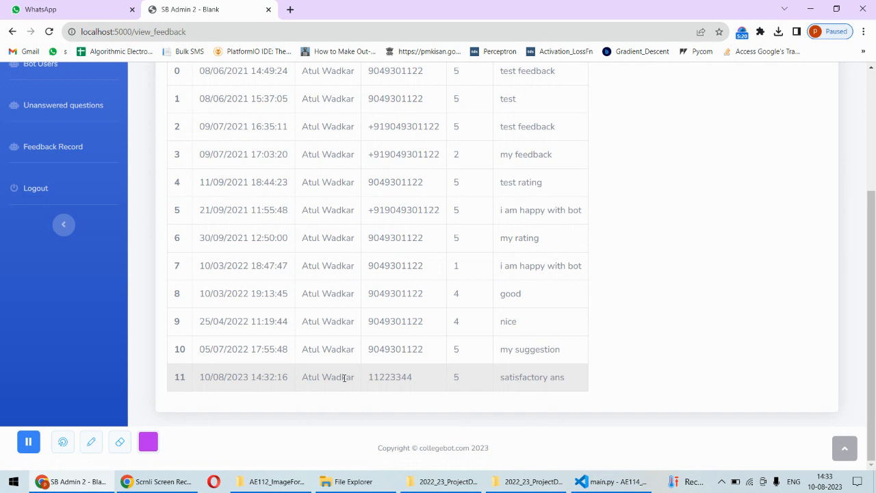
pyautogui.scroll(3)
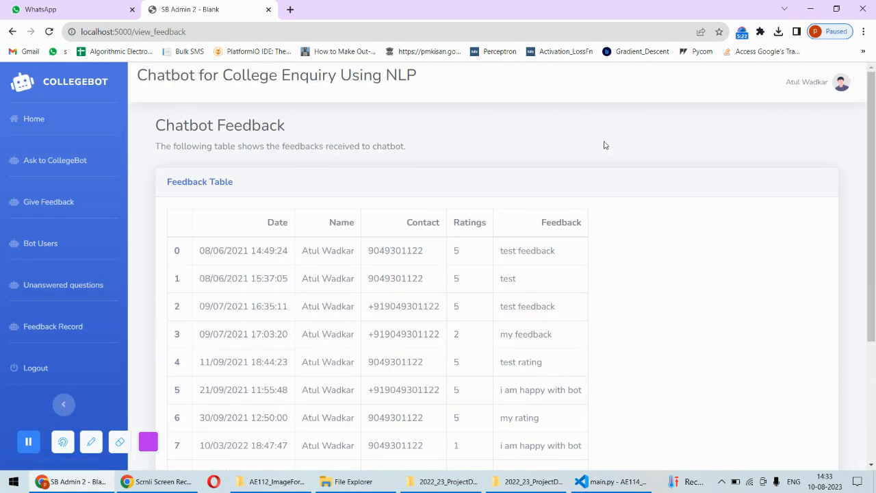
# Log out of CollegeBot via the sidebar Logout link.
pyautogui.click(35, 368)
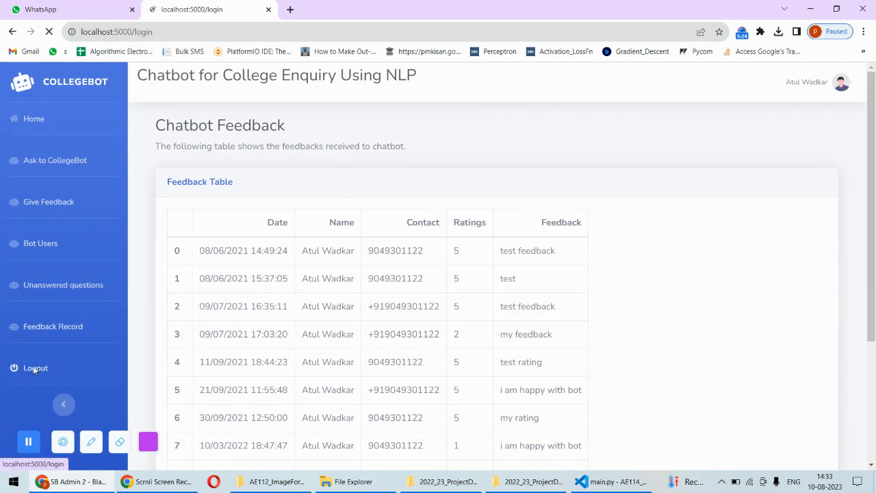
pyautogui.click(35, 368)
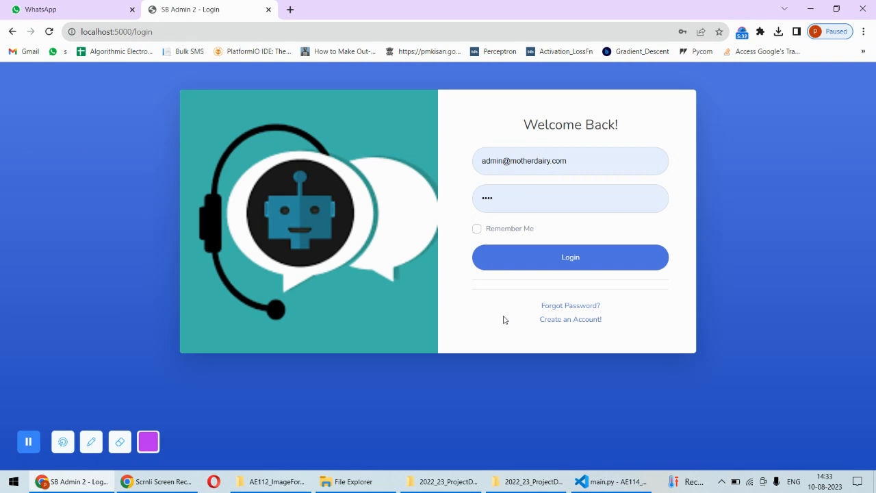
pyautogui.moveTo(716, 26)
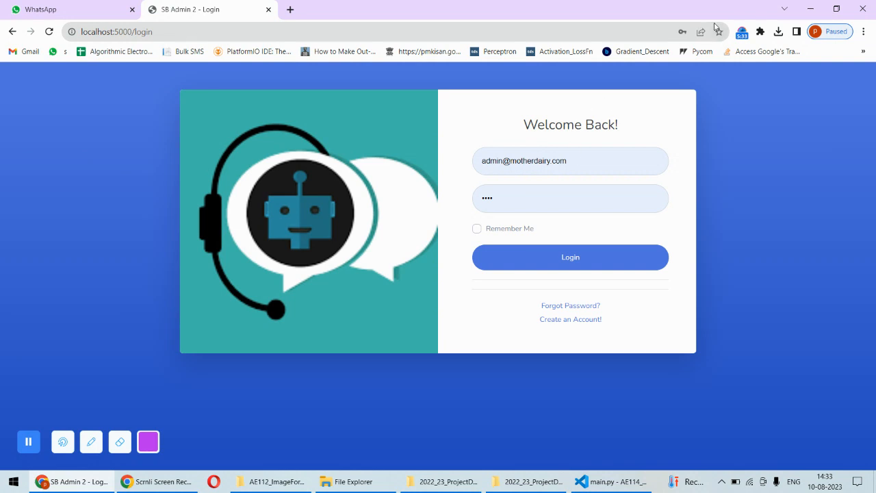